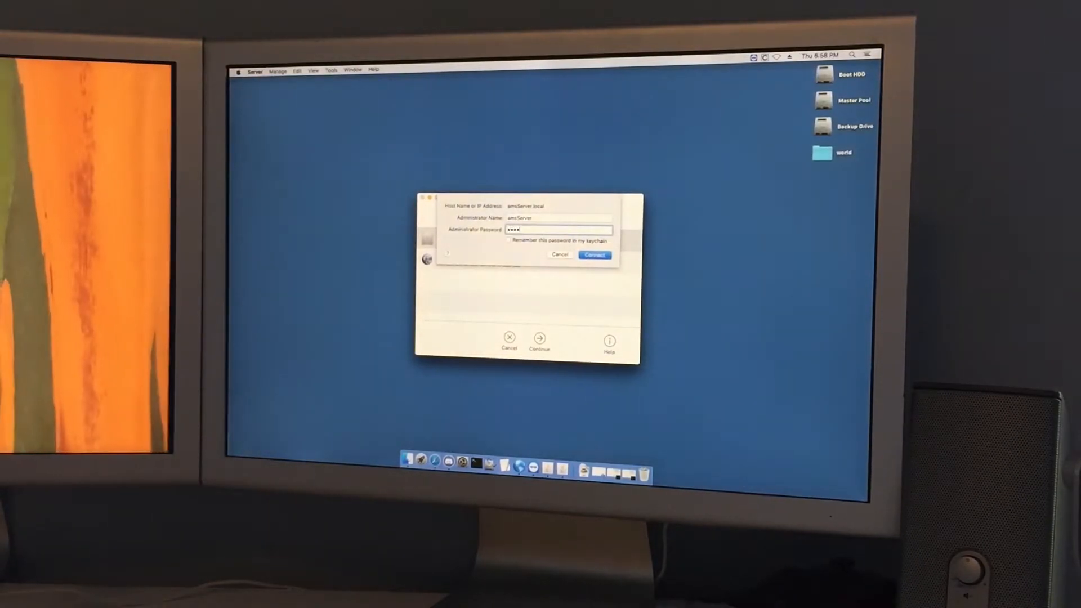
# - Connect with the entered credentials, show File Sharing's Archive and Storage Pool shares, and bring up Master Pool in Finder
pyautogui.click(593, 255)
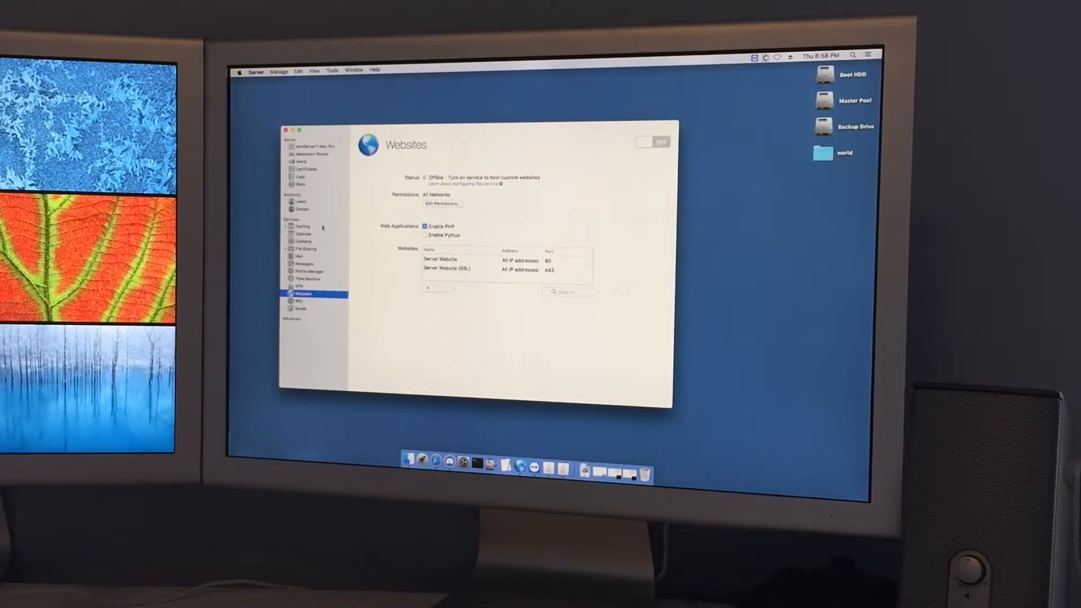
pyautogui.click(303, 249)
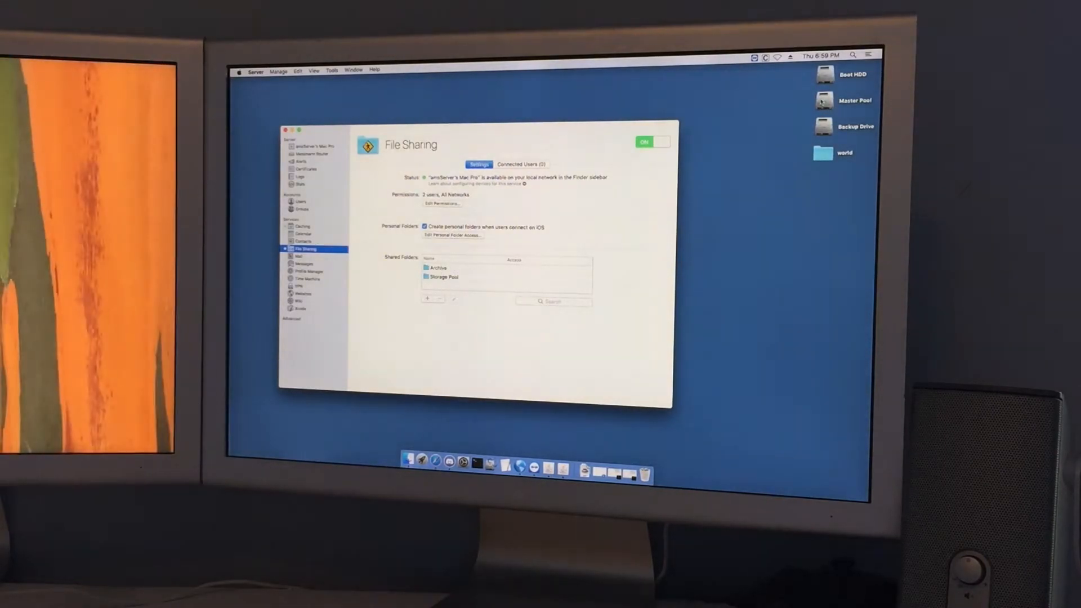
pyautogui.doubleClick(824, 100)
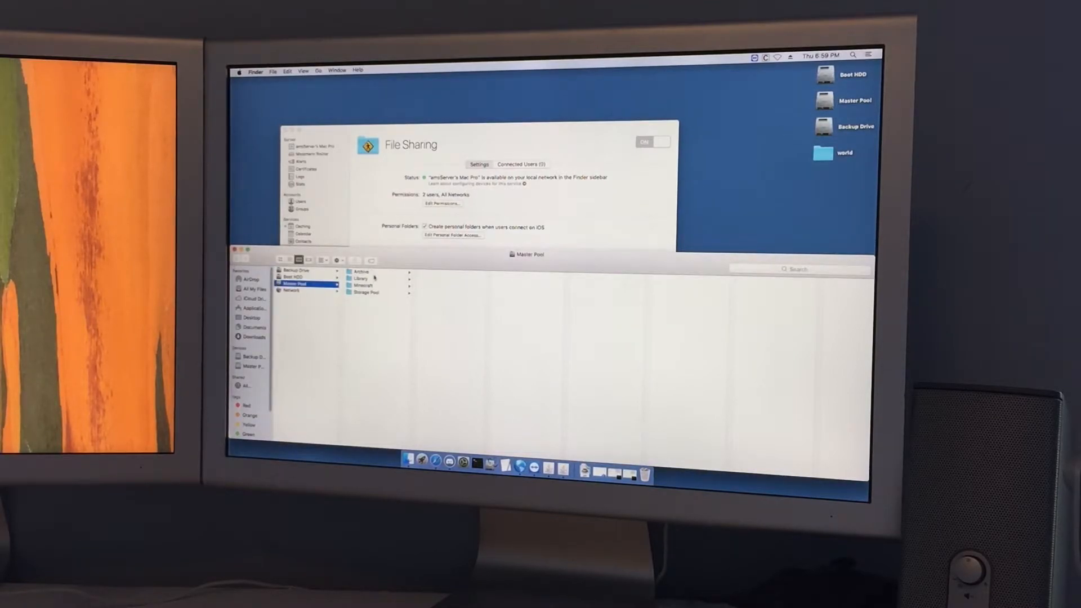
# - Browse Master Pool's Library > Server > Caching folder, then bring the server settings back to the front
pyautogui.click(361, 281)
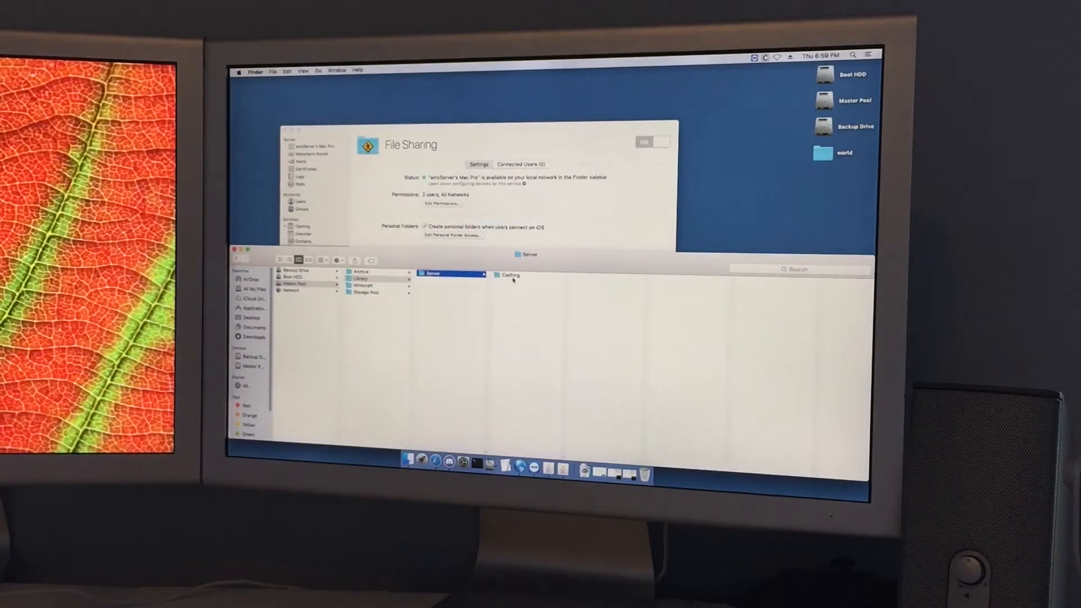
pyautogui.click(510, 274)
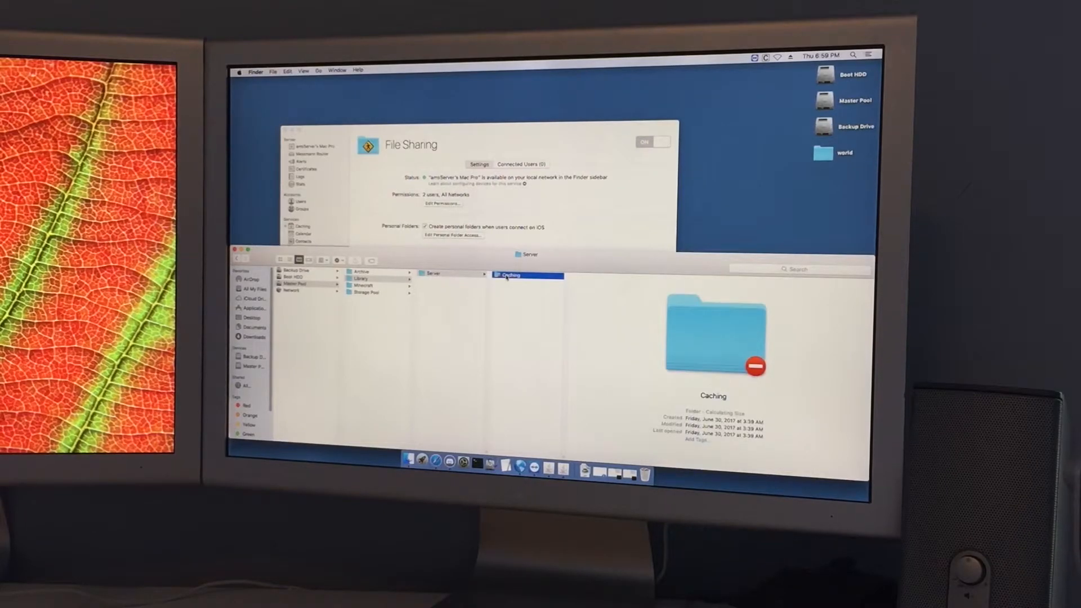
pyautogui.click(364, 285)
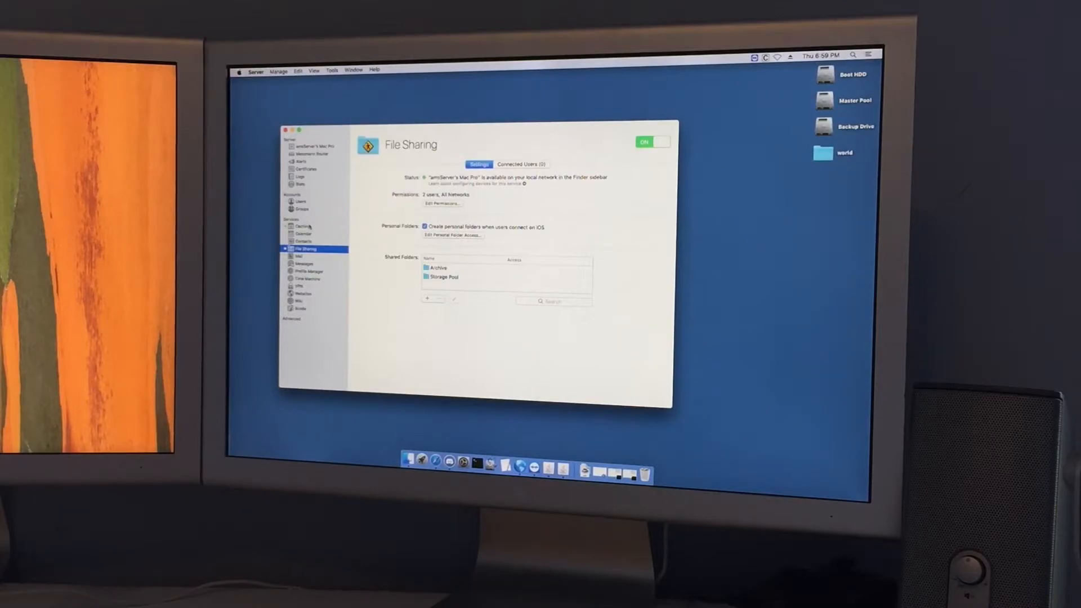
# - Show the Caching service with its Advanced settings revealing the 100 GB cache on Master Pool
pyautogui.click(302, 226)
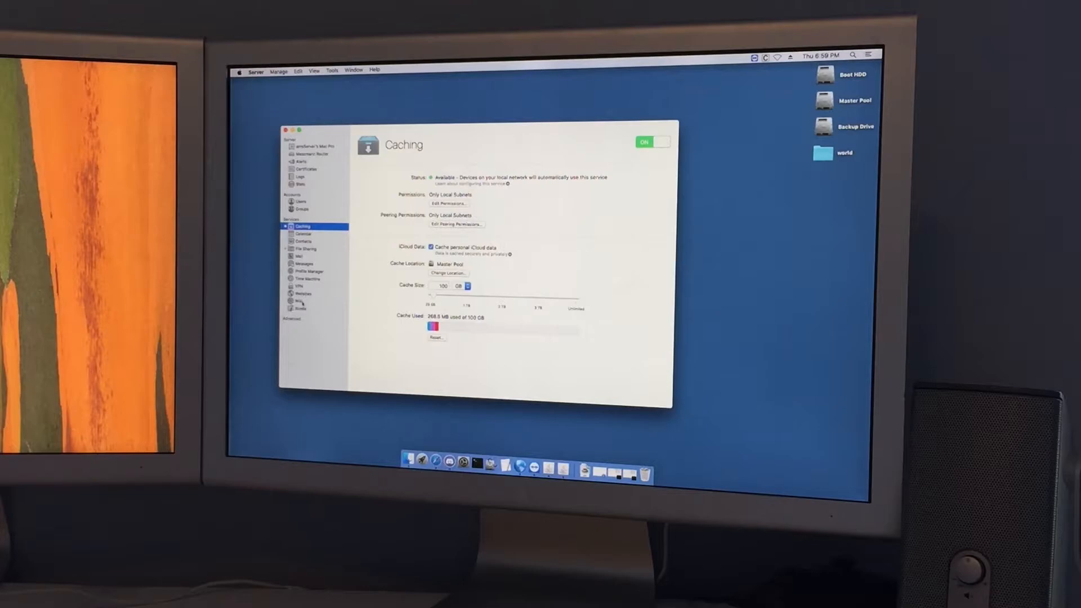
pyautogui.click(292, 318)
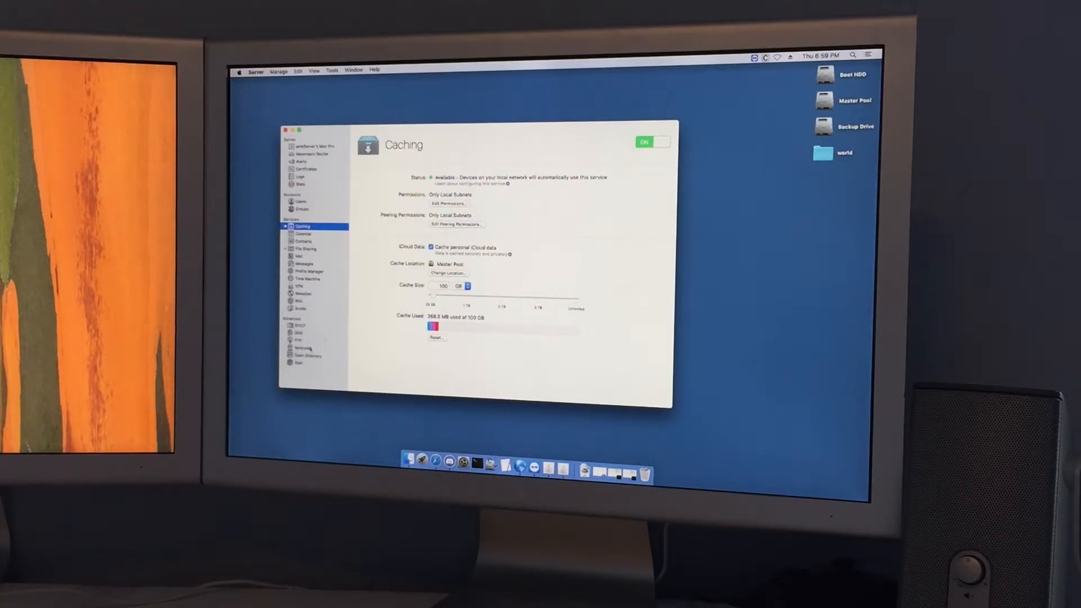
pyautogui.click(302, 348)
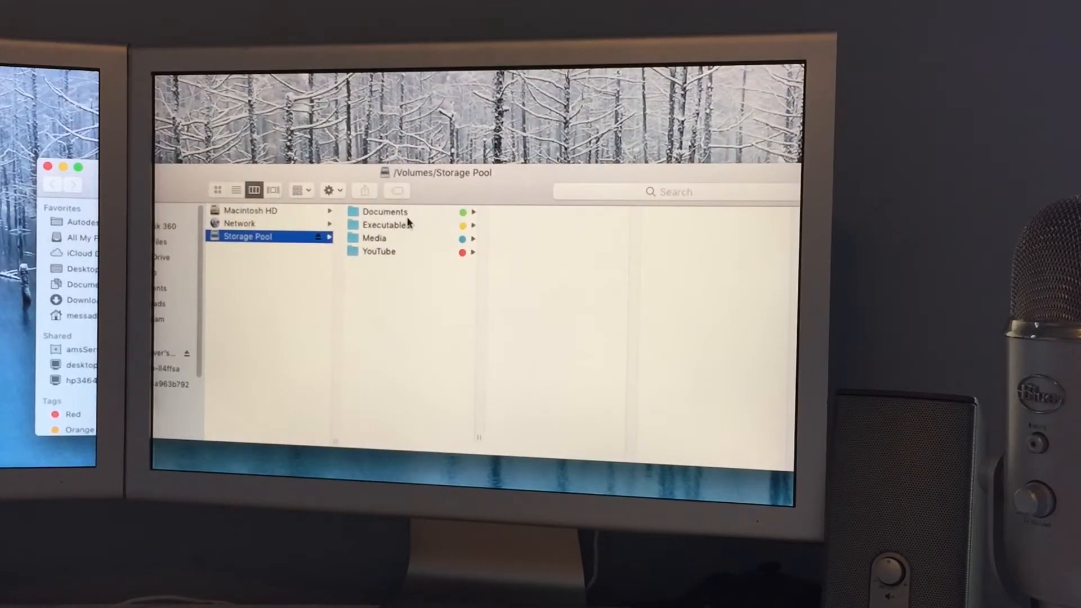
# - Peek into the Storage Pool share's Documents, Executables, Media and YouTube folders in turn
pyautogui.click(385, 211)
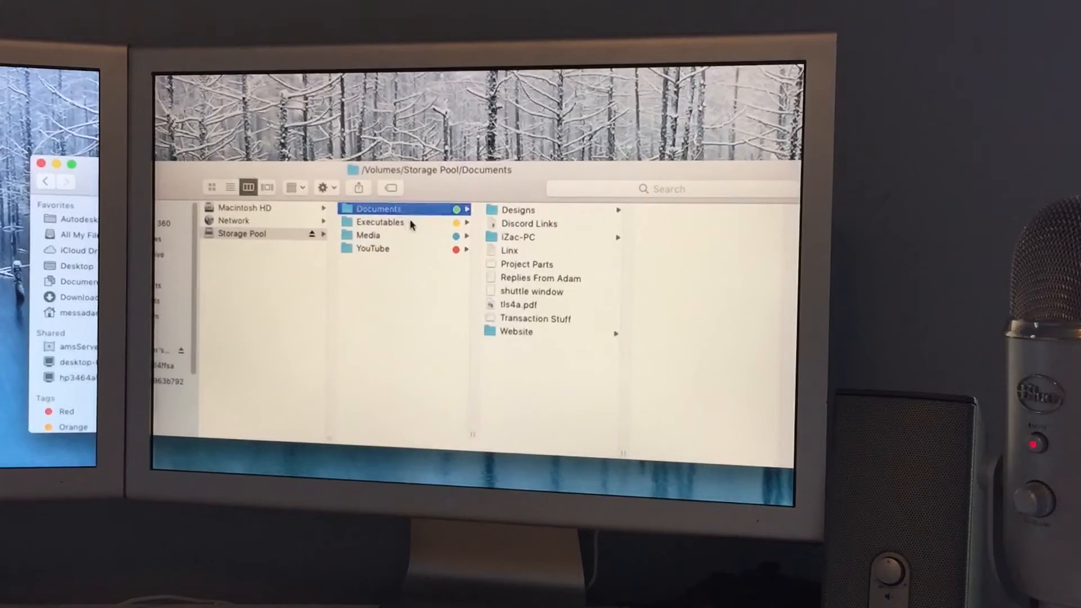
pyautogui.click(379, 222)
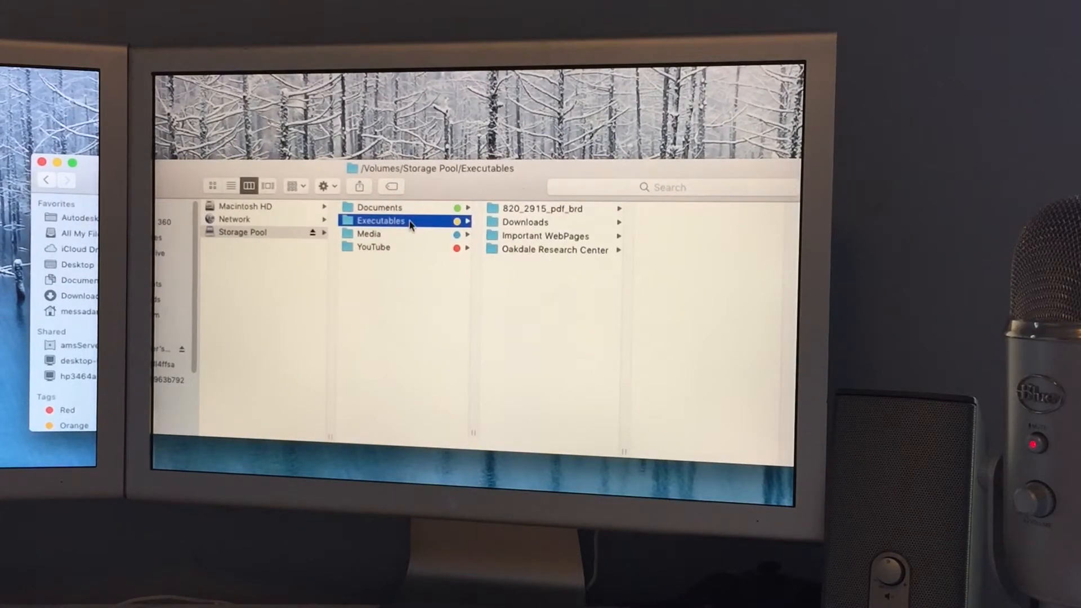
pyautogui.click(368, 235)
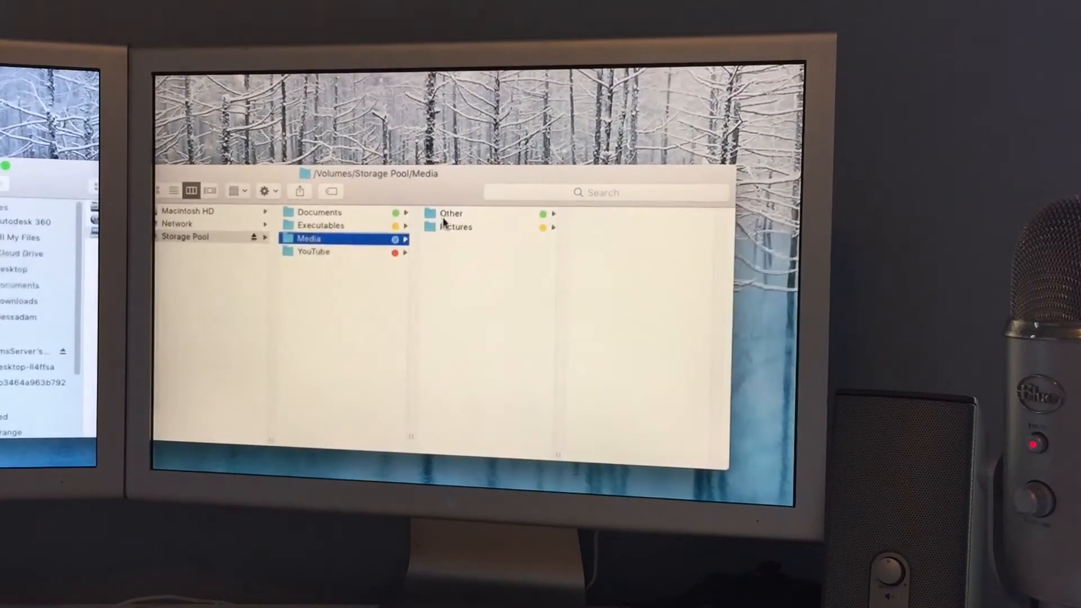
pyautogui.click(313, 251)
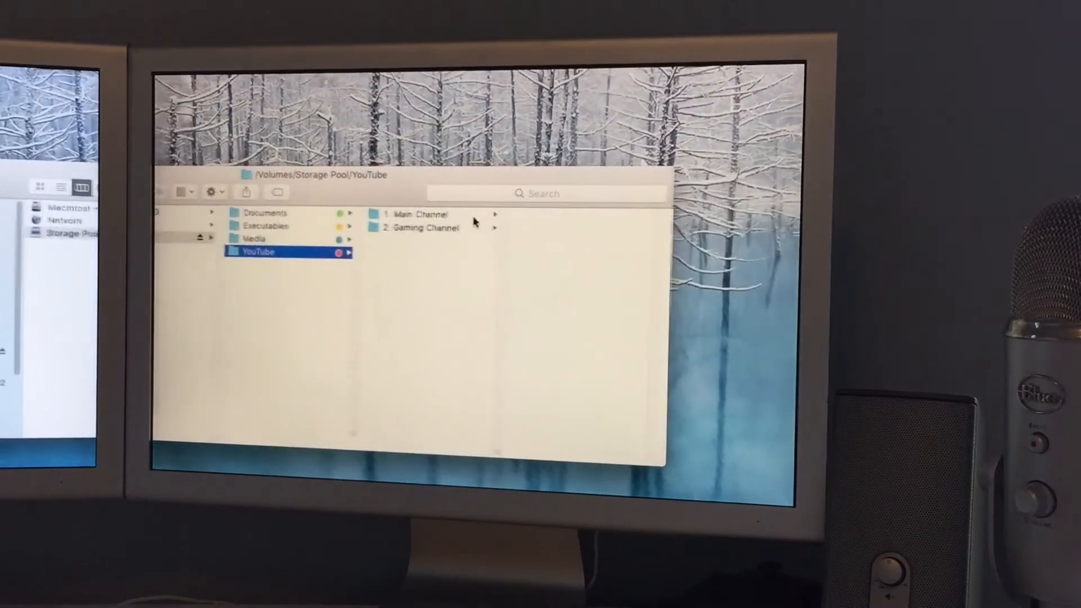
pyautogui.click(417, 214)
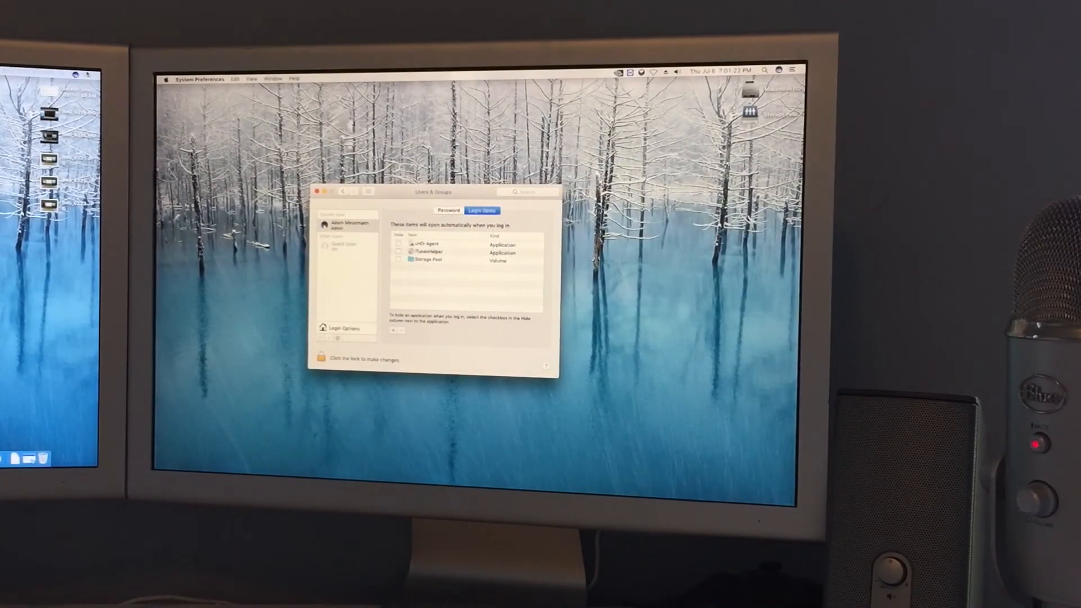
# - Quit System Preferences after reviewing the Storage Pool login item, leaving the empty desktop
pyautogui.click(202, 79)
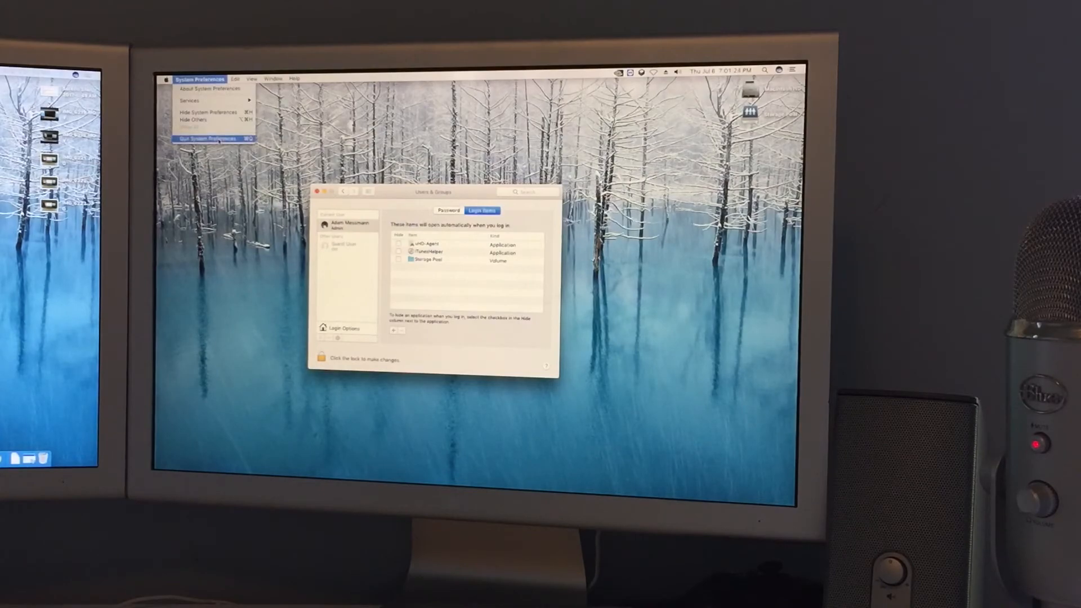
pyautogui.click(210, 139)
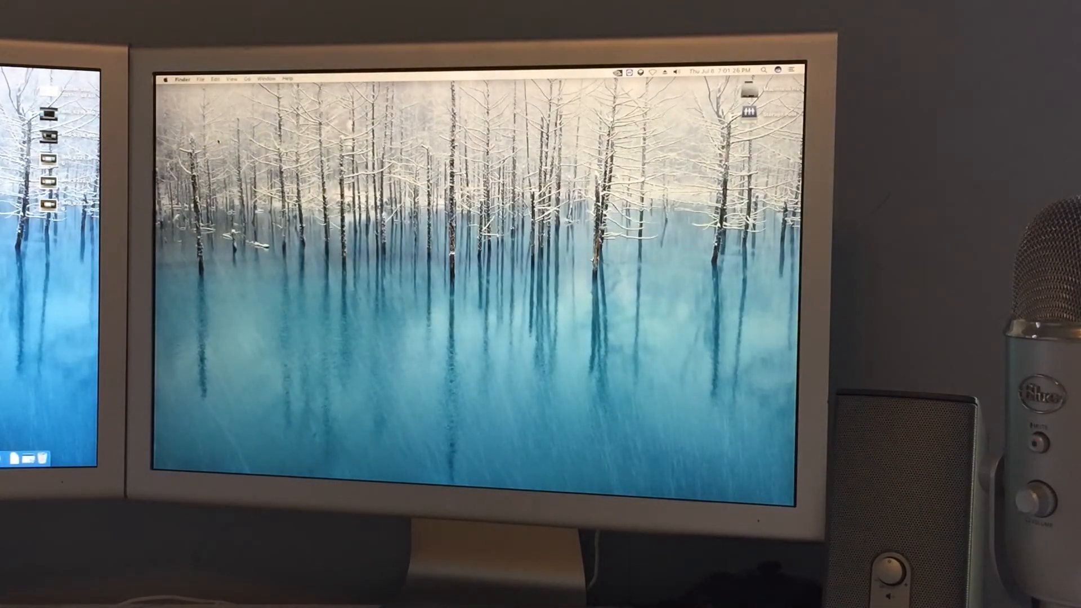